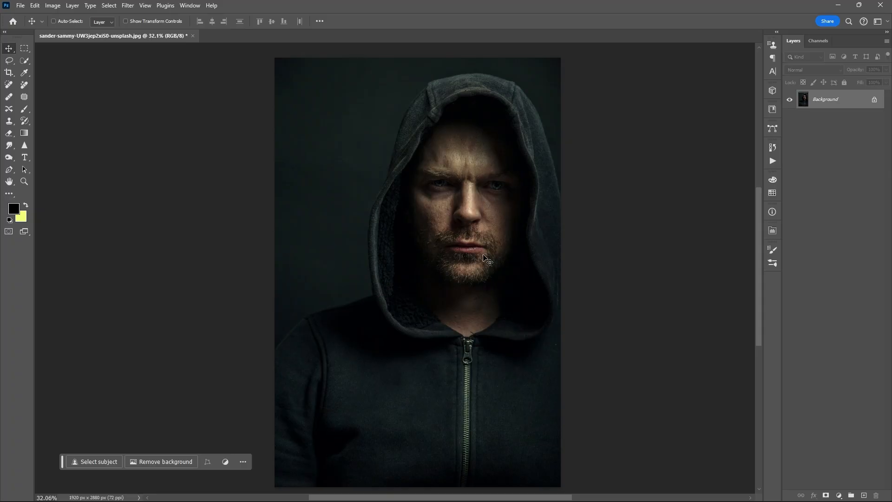
- Convert the portrait's Background layer into a Smart Object so it accepts smart filters
{"action": "right_click", "coordinate": [825, 100]}
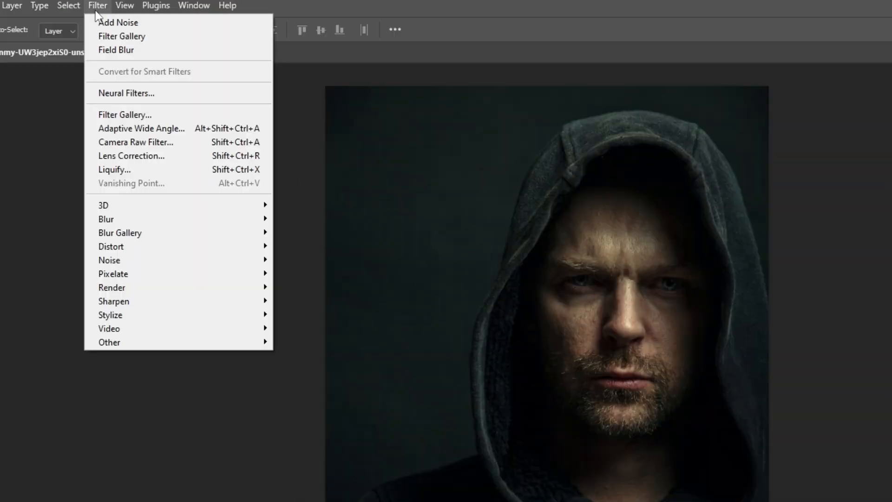
{"action": "mouse_move", "coordinate": [159, 205]}
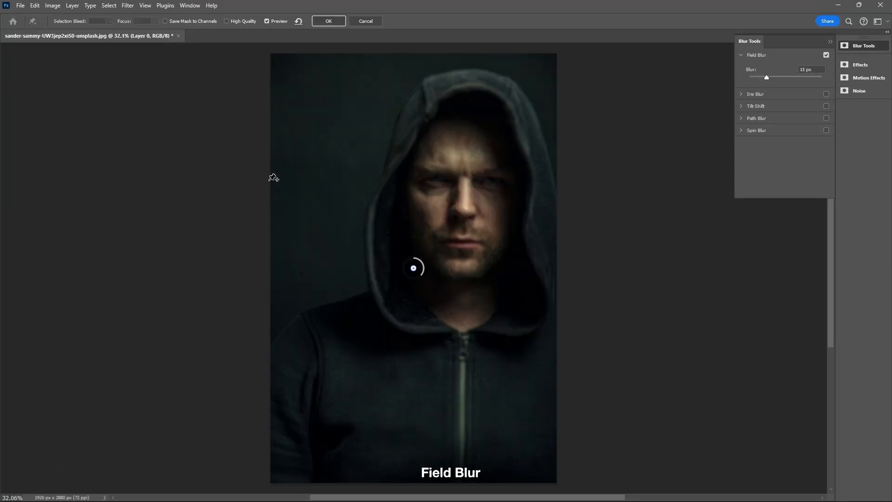
- Apply a Field Blur with pins around the figure at about 101 px and the face pin at no blur
{"action": "left_click_drag", "start_coordinate": [413, 267], "coordinate": [377, 326]}
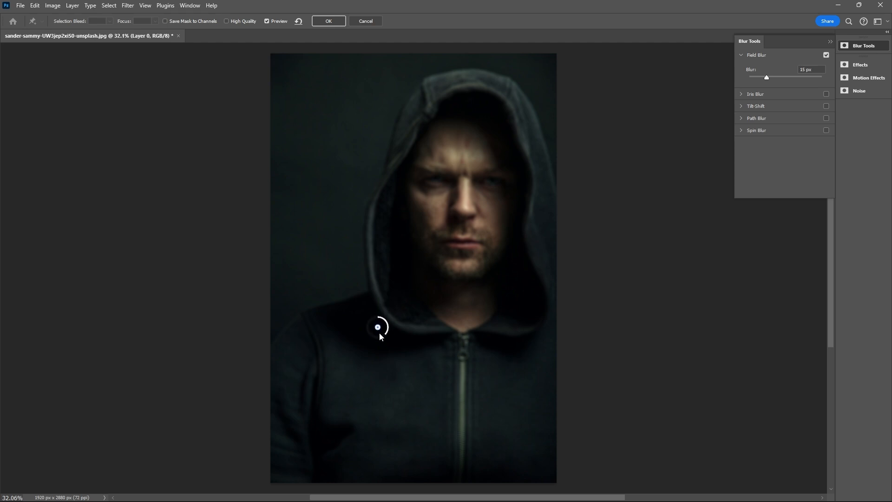
{"action": "left_click_drag", "start_coordinate": [767, 77], "coordinate": [787, 77]}
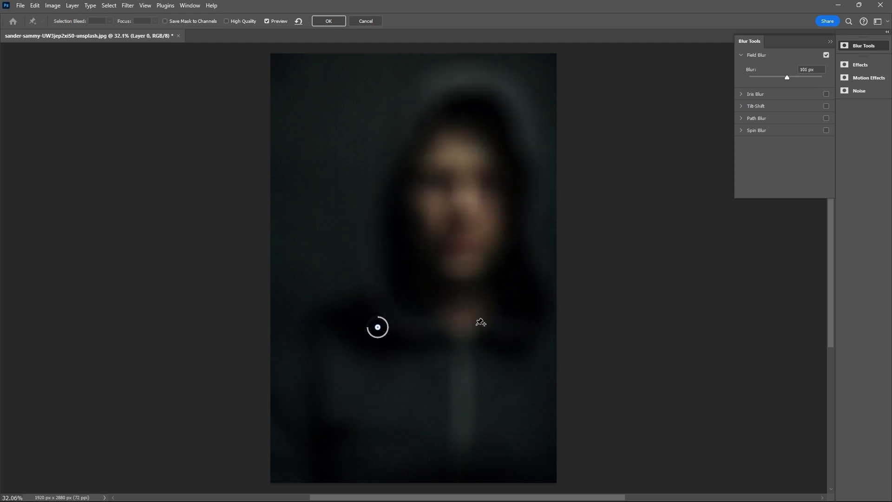
{"action": "left_click_drag", "start_coordinate": [377, 326], "coordinate": [526, 303]}
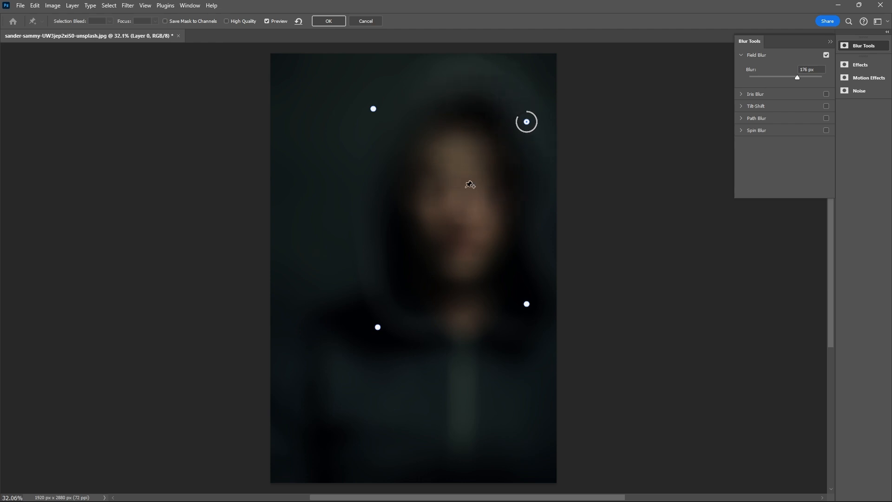
{"action": "left_click_drag", "start_coordinate": [526, 121], "coordinate": [455, 192]}
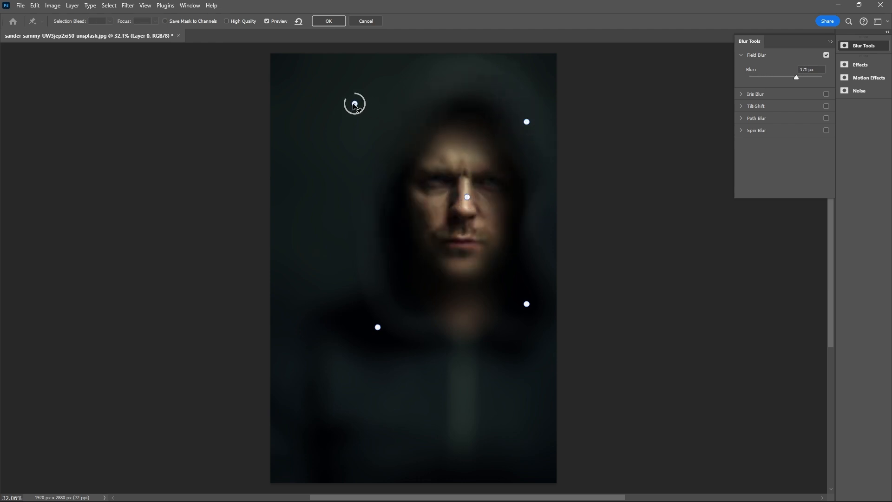
{"action": "left_click_drag", "start_coordinate": [355, 103], "coordinate": [533, 117]}
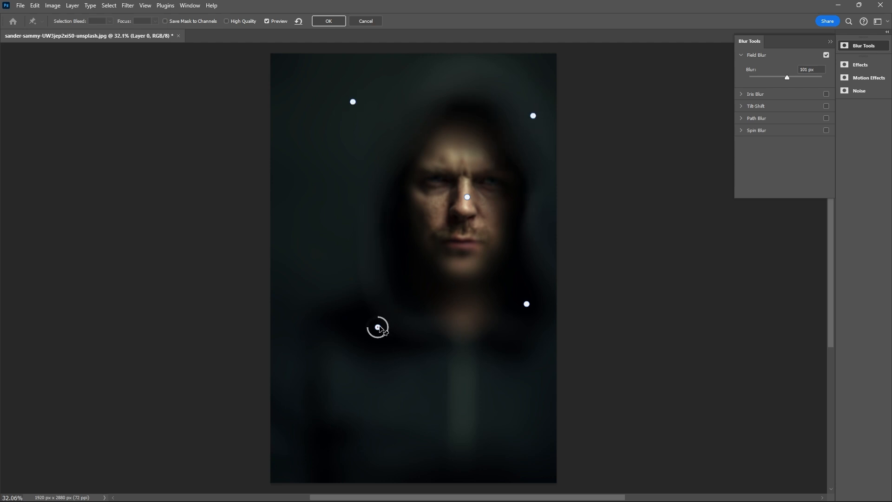
{"action": "left_click_drag", "start_coordinate": [378, 327], "coordinate": [371, 341]}
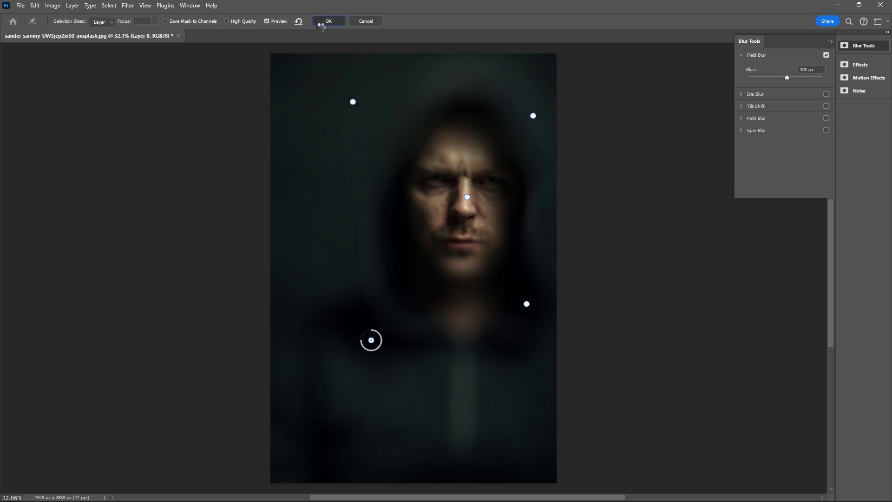
{"action": "left_click", "coordinate": [328, 22]}
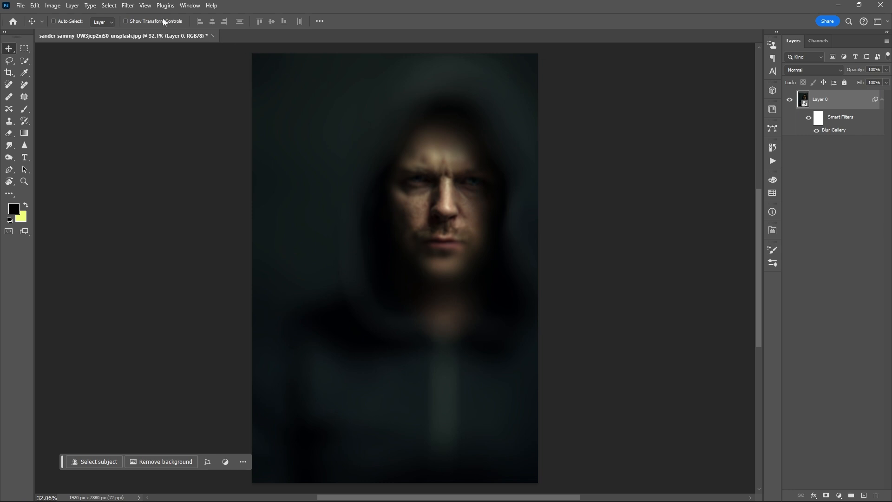
- Bring up the Filter Gallery from the Filter menu for the blurred portrait
{"action": "left_click", "coordinate": [128, 5]}
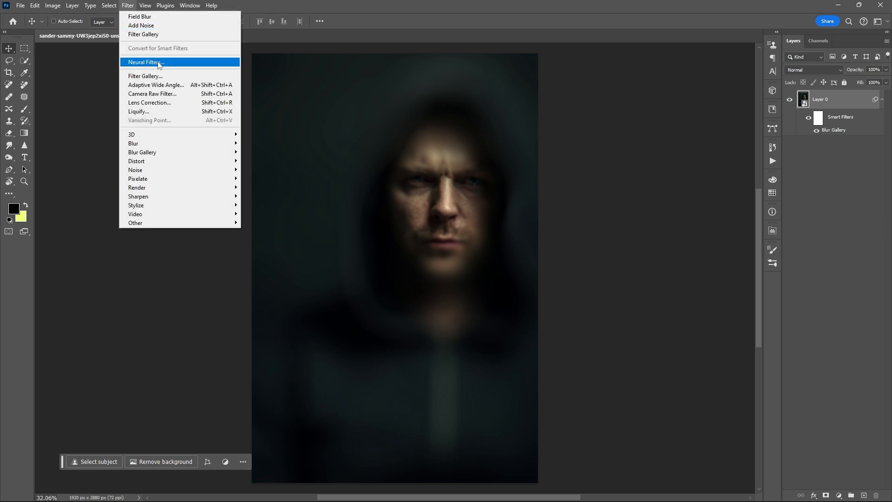
{"action": "mouse_move", "coordinate": [145, 76]}
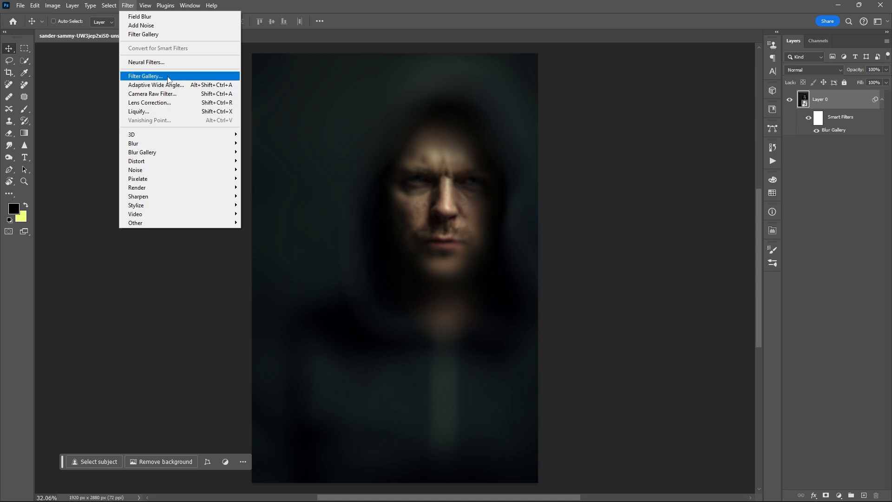
{"action": "left_click", "coordinate": [145, 75]}
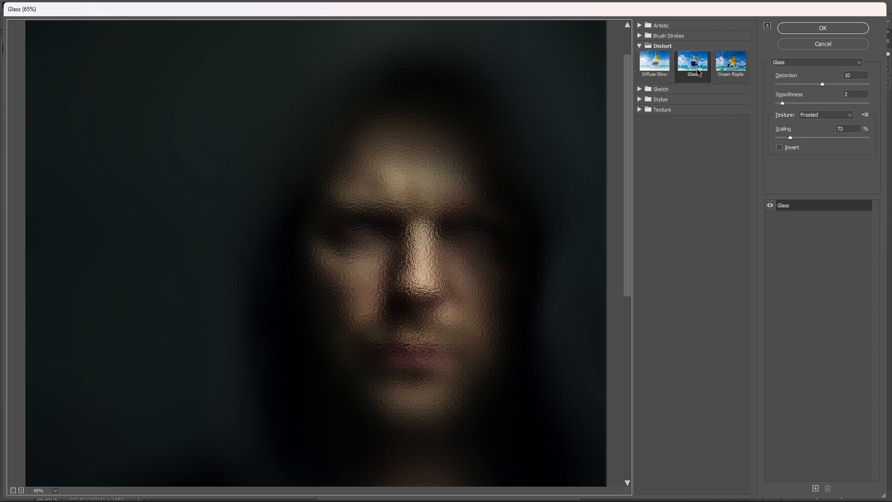
- Apply a frosted Glass distortion with Distortion 10, Smoothness 2 and adjusted Scaling
{"action": "triple_click", "coordinate": [847, 74]}
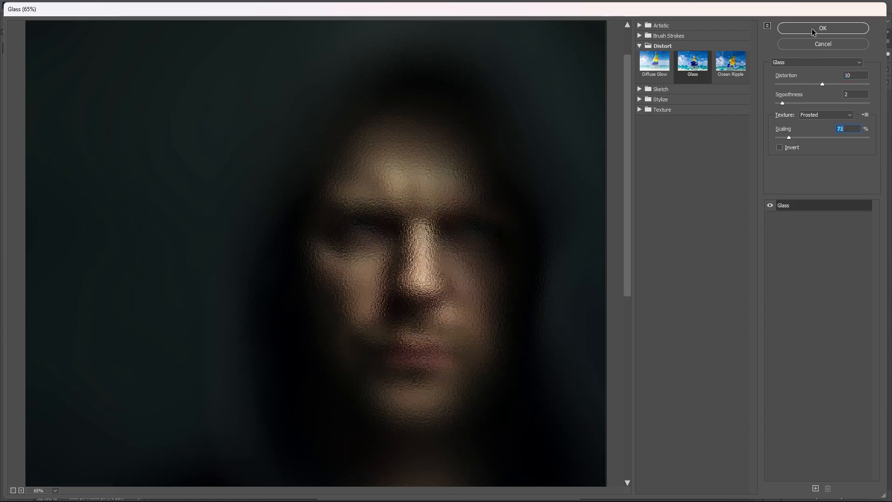
{"action": "left_click", "coordinate": [821, 29]}
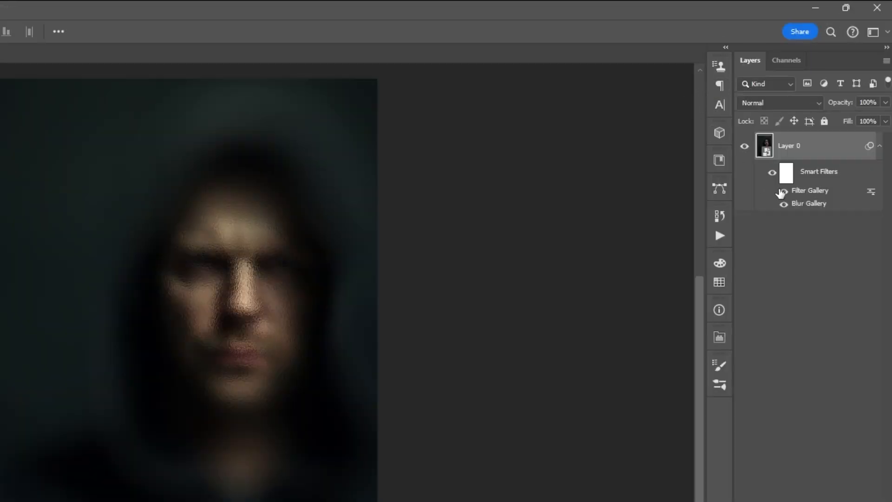
- Paint a soft black brush on the smart filter mask to restore sharp detail over the eyes
{"action": "left_click", "coordinate": [784, 191]}
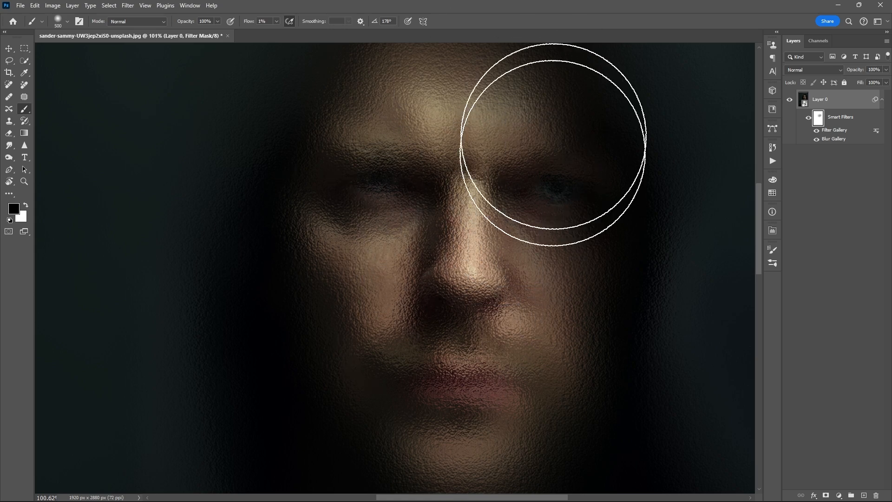
{"action": "scroll", "scroll_direction": "down", "scroll_amount": 3}
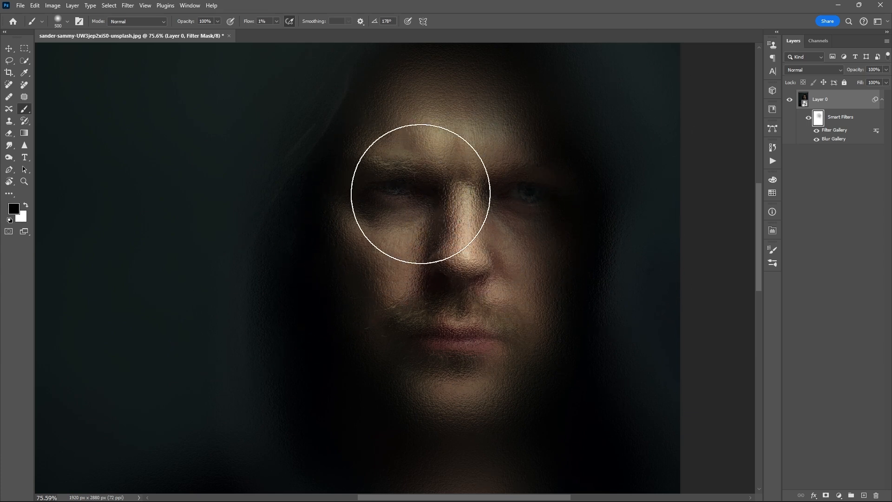
{"action": "left_click", "coordinate": [9, 48]}
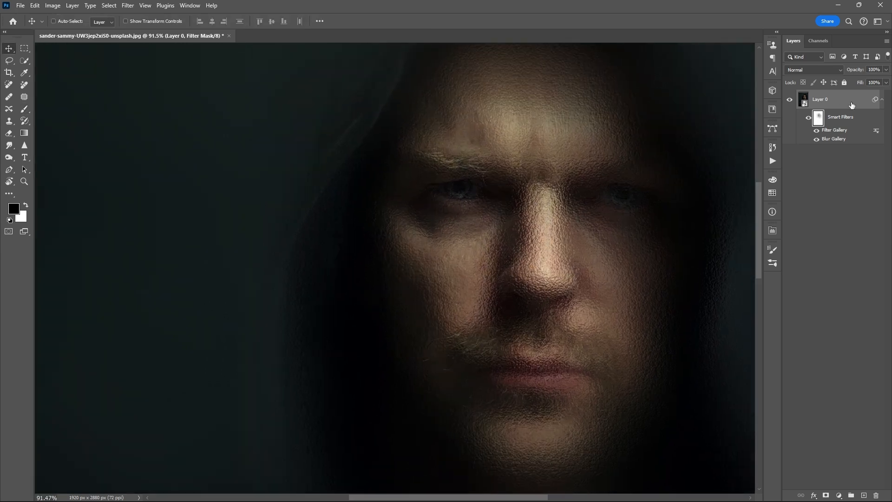
- Add a Hue/Saturation adjustment layer with Saturation -30, then reselect the photo layer
{"action": "left_click", "coordinate": [826, 494]}
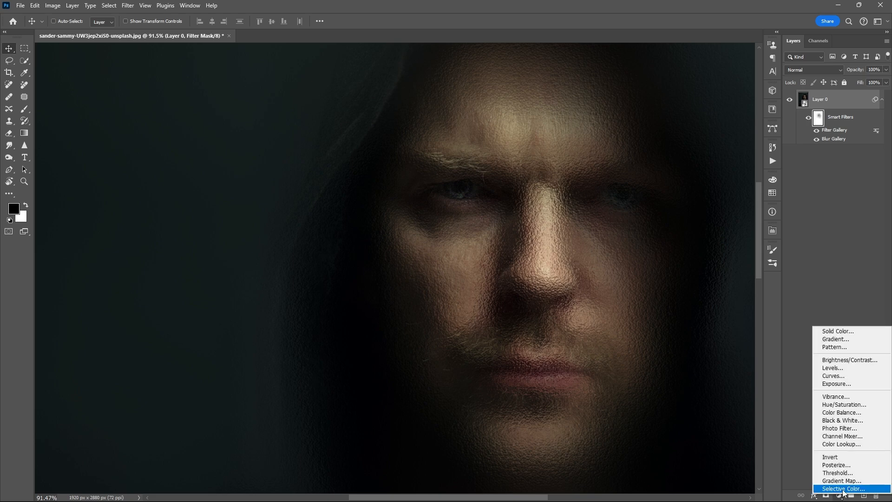
{"action": "left_click", "coordinate": [844, 404]}
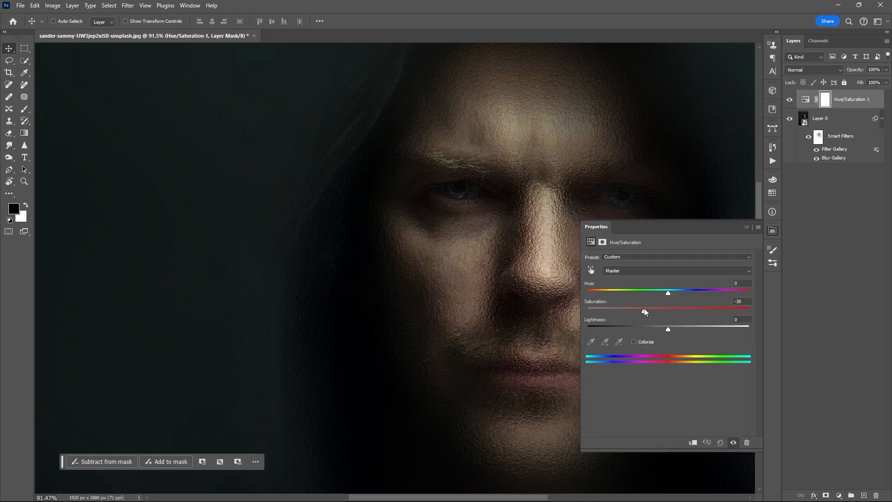
{"action": "left_click", "coordinate": [820, 118]}
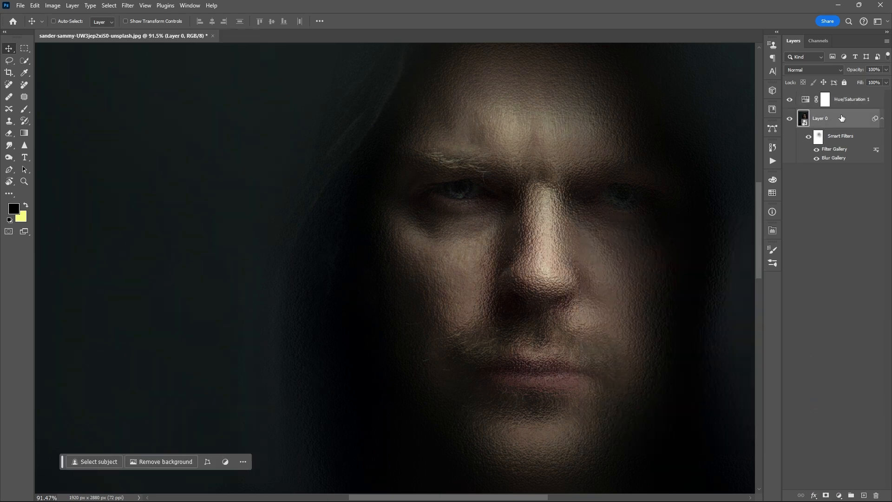
- Add a small Uniform, Monochromatic Add Noise smart filter over the portrait
{"action": "left_click", "coordinate": [127, 5]}
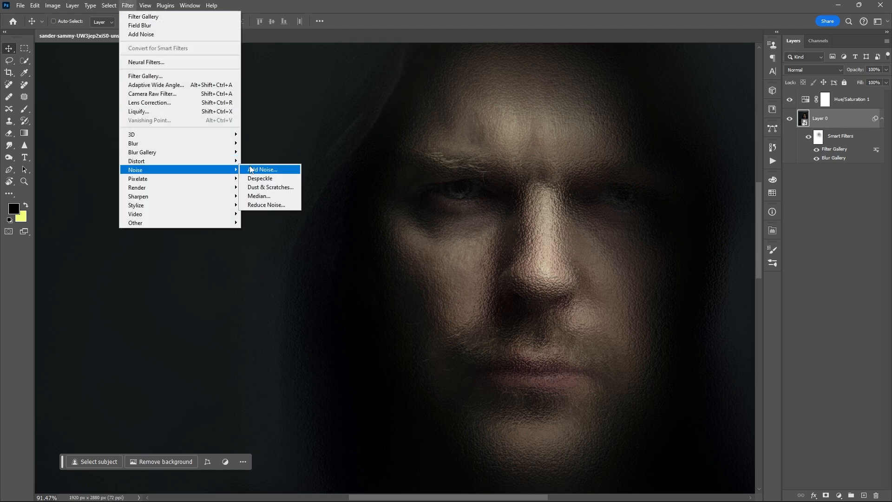
{"action": "left_click", "coordinate": [262, 169]}
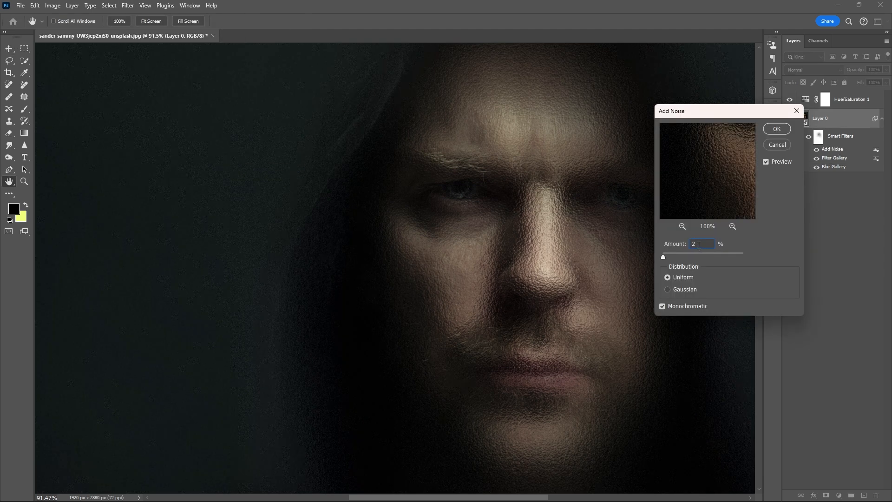
{"action": "left_click", "coordinate": [775, 129]}
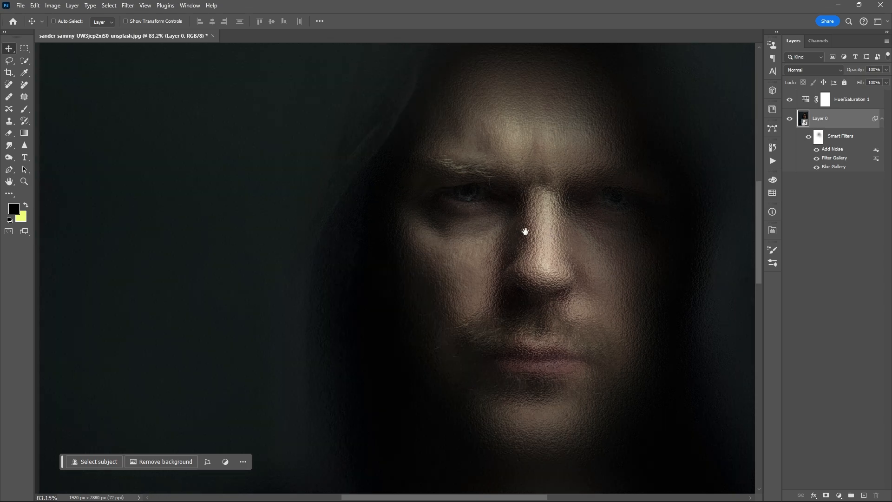